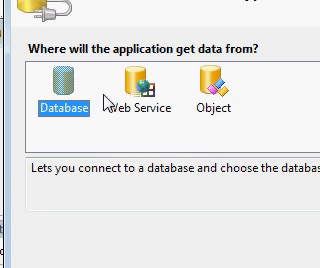
mouse_move(100, 95)
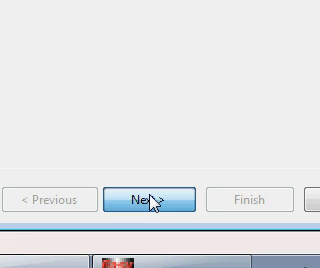
left_click(152, 199)
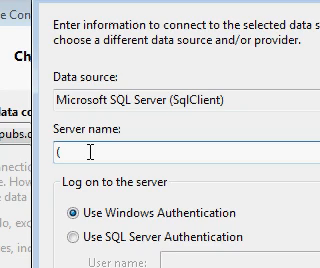
Step: Connect to server (Local) using SQL Server authentication as user sa with a password
type("Lo")
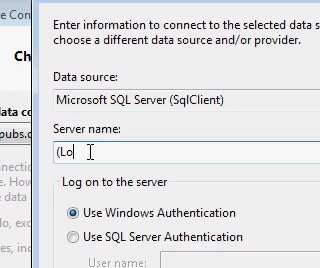
type("ca")
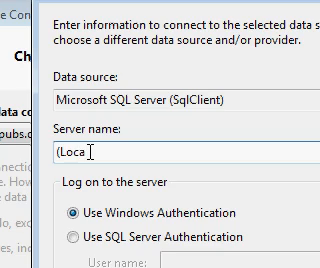
type(")")
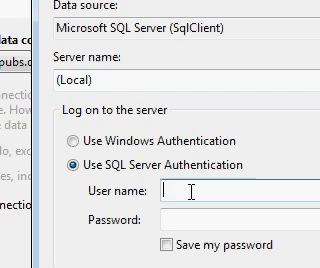
type("sa")
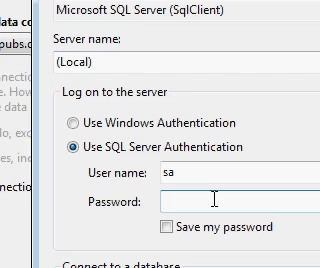
type("•")
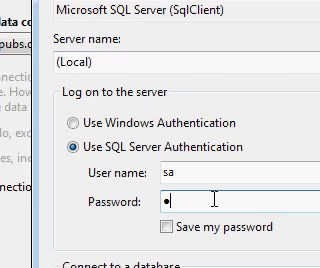
type("•")
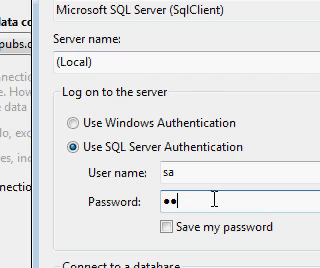
type("••••")
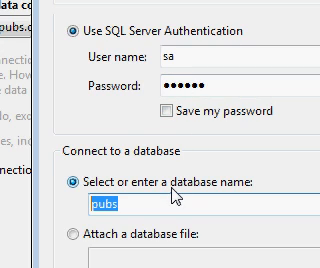
Step: Select the pubs database, run Test Connection and dismiss the result
scroll("down", 3)
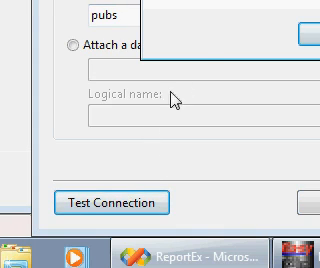
left_click(118, 202)
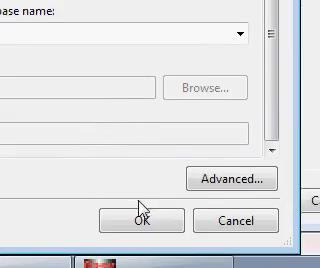
Step: Confirm the pubs connection in Add Connection and advance the wizard
left_click(134, 220)
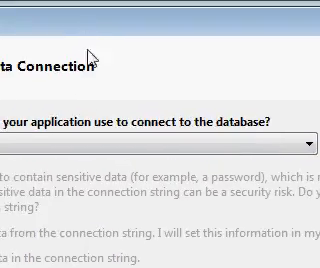
scroll("down", 3)
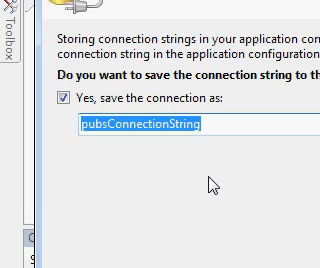
Step: Rename the saved connection string from pubsConnectionString to 'Pubs'
type("P")
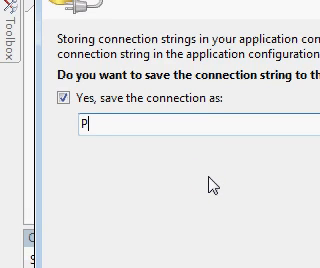
type("ubs")
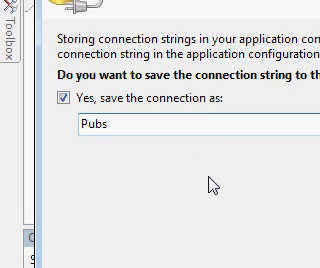